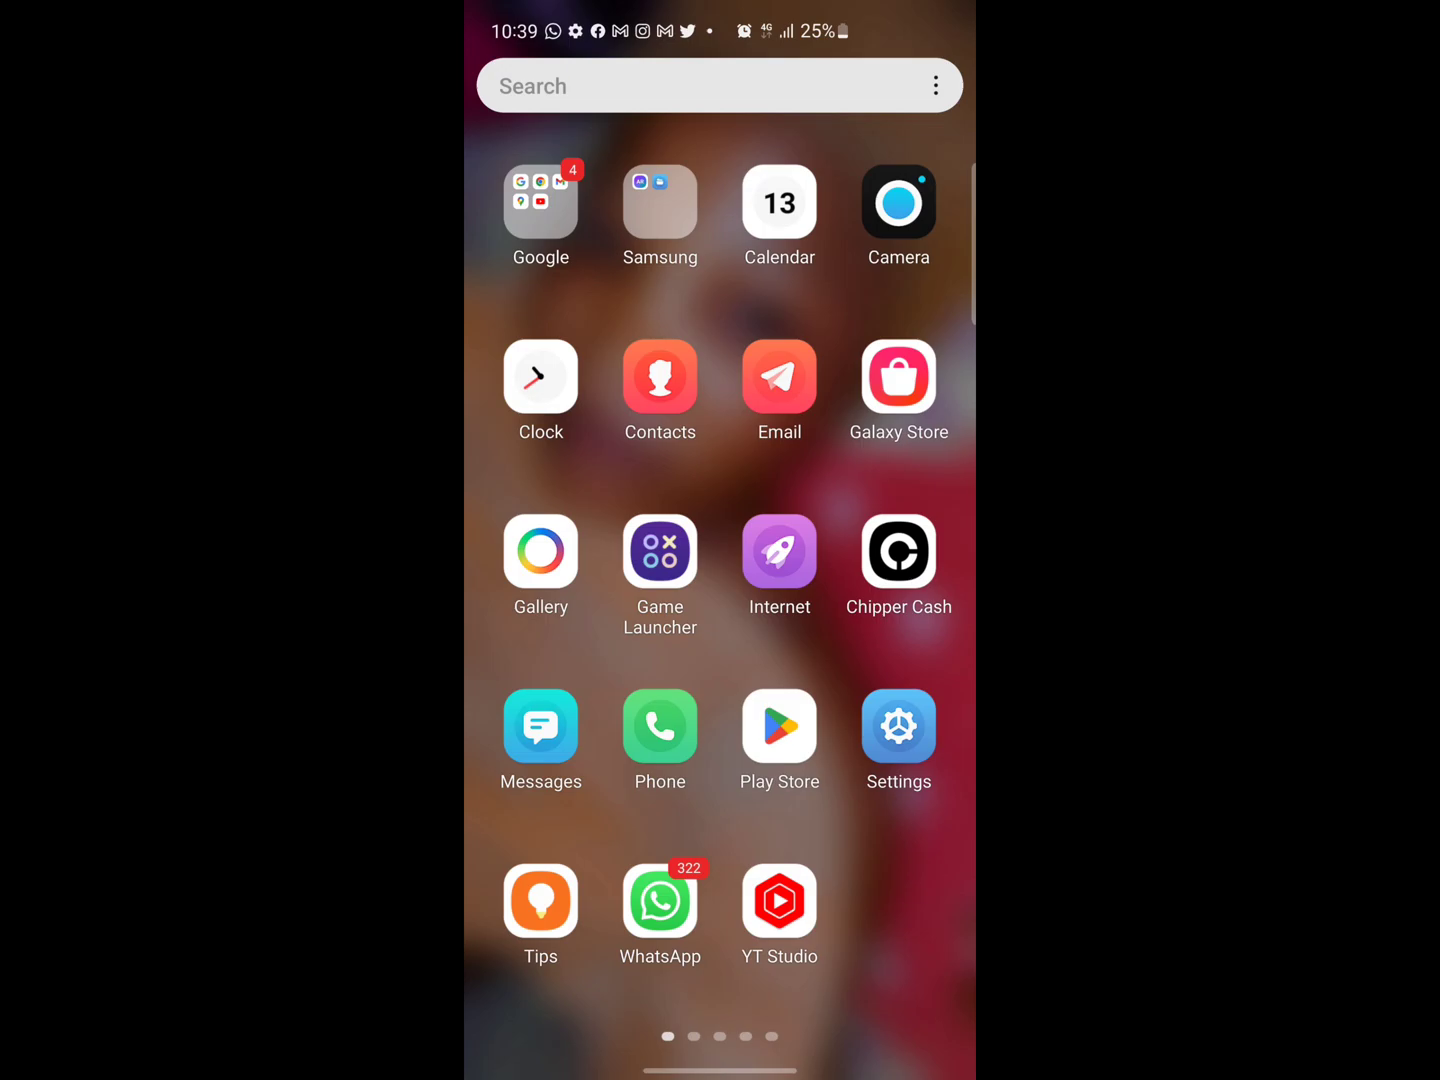
# Launch Chrome from the Google apps folder on the home screen.
pyautogui.click(540, 204)
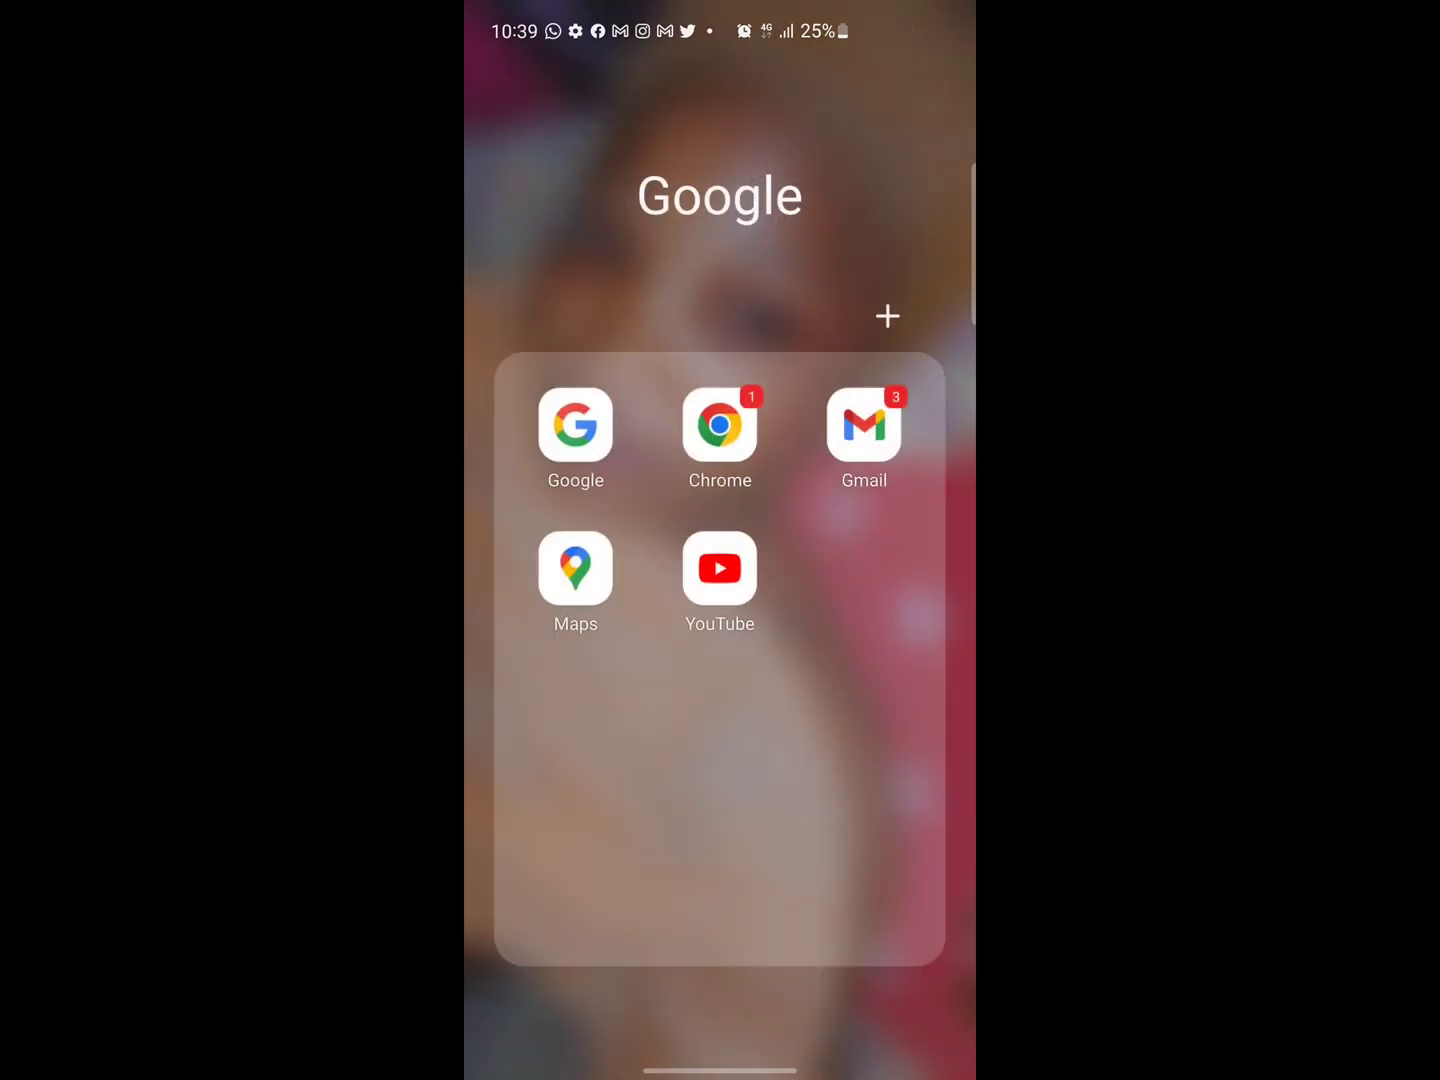
pyautogui.click(718, 426)
pyautogui.write('ads.google.com')
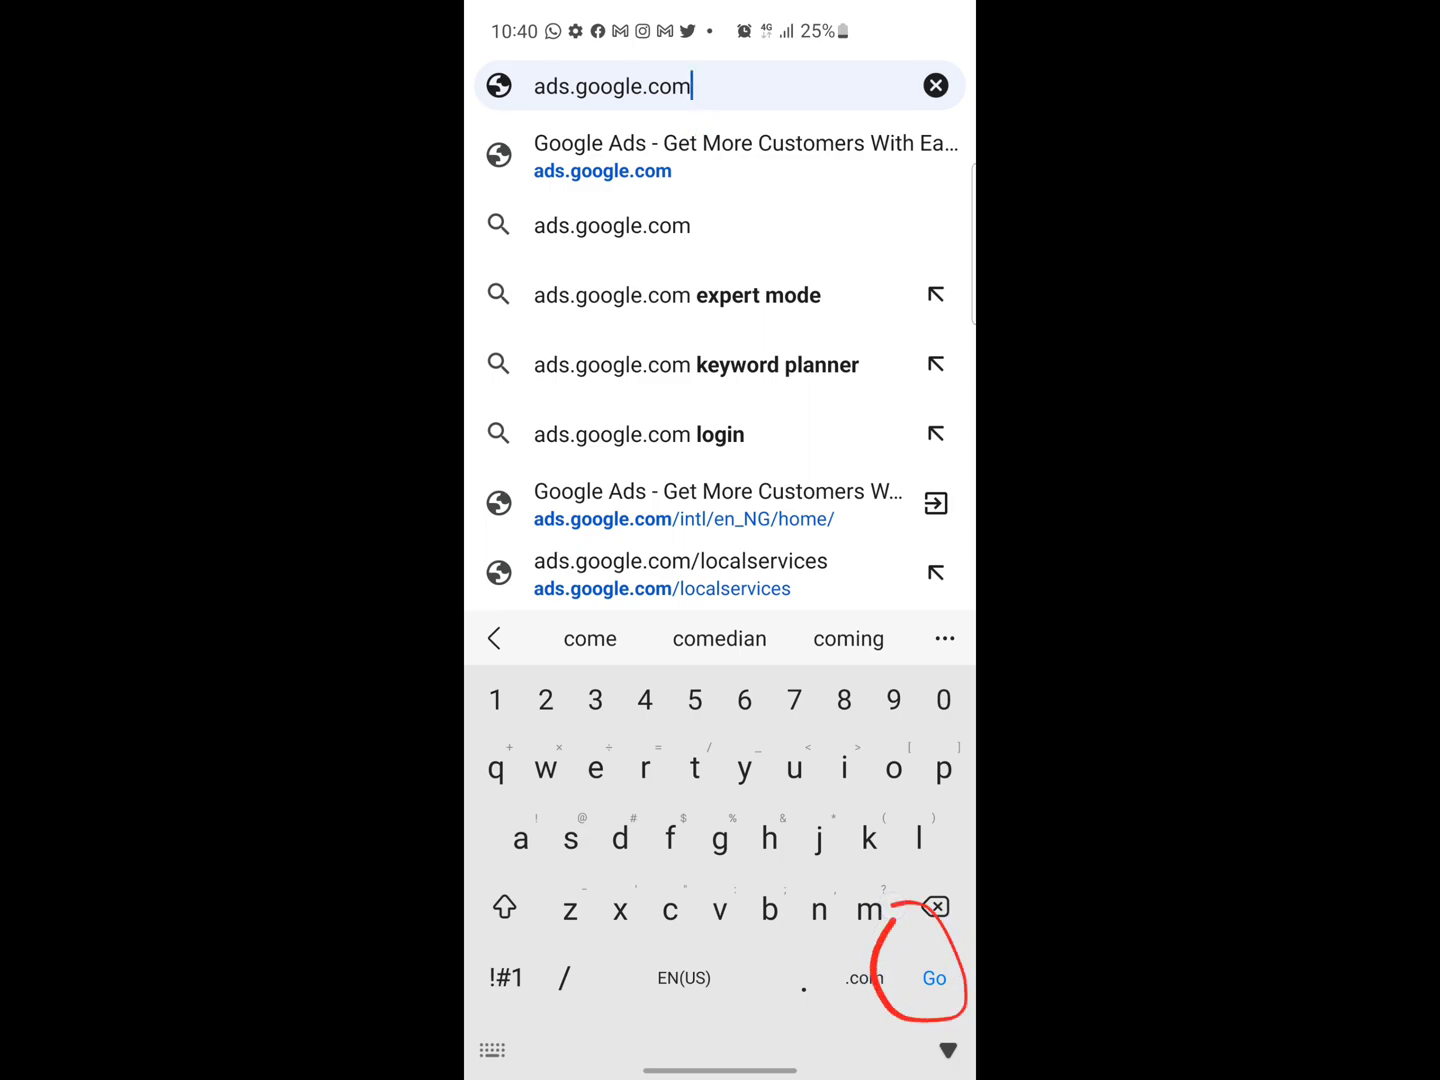
# Go to ads.google.com and land on 'Grow your business with Google Ads'.
pyautogui.click(932, 976)
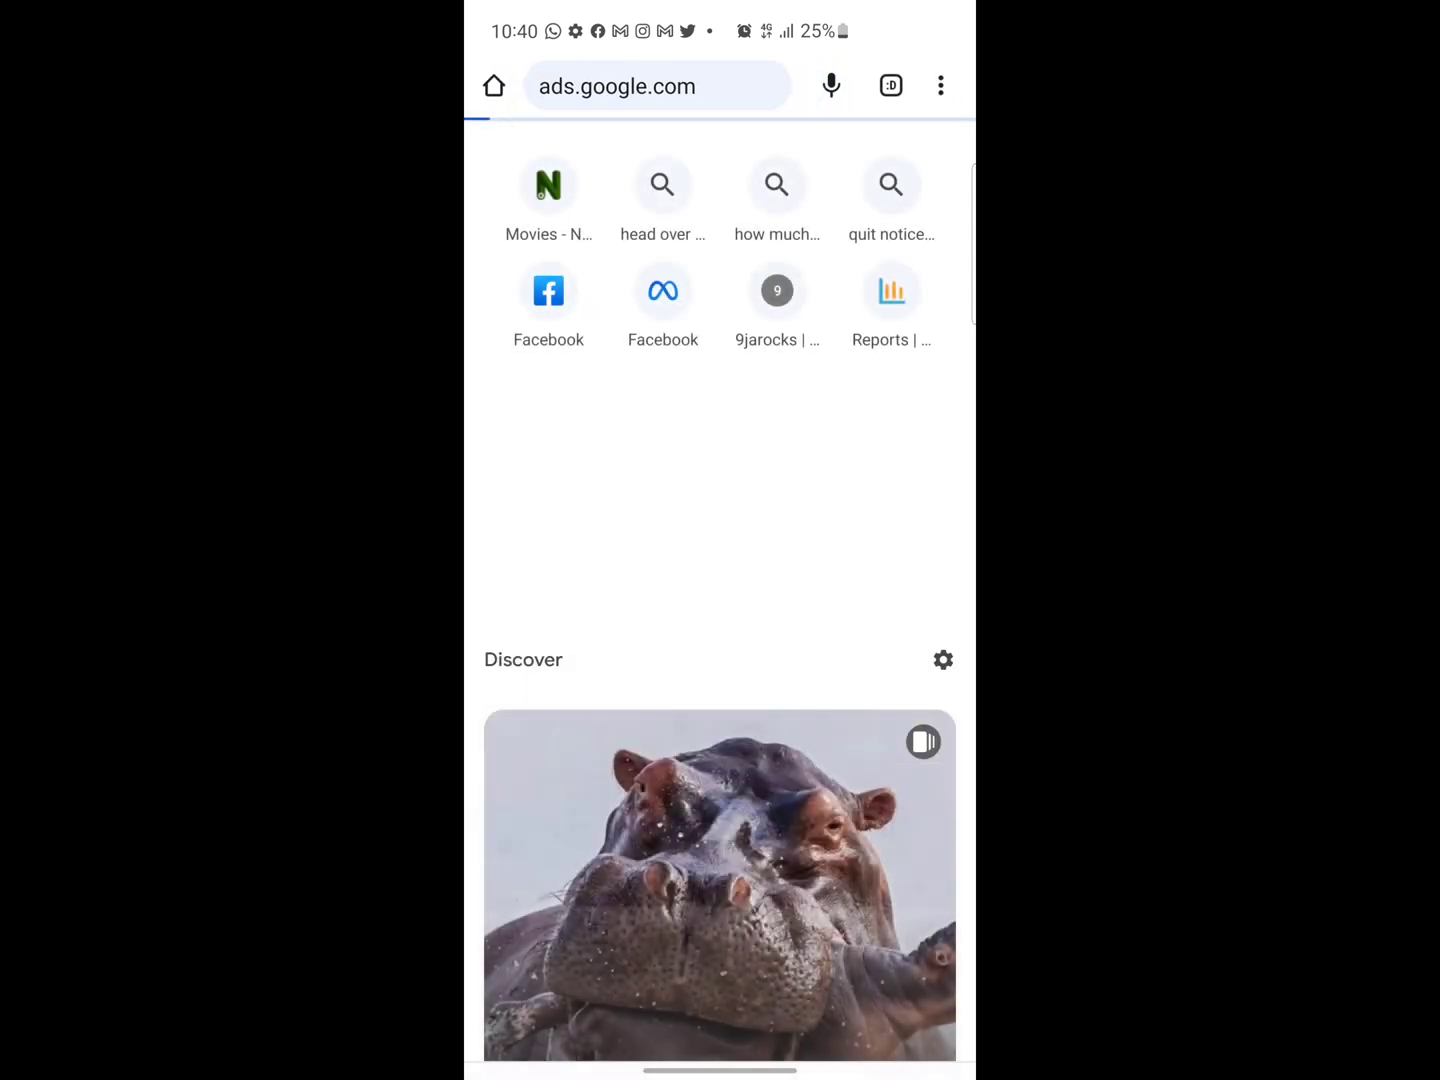
pyautogui.click(656, 86)
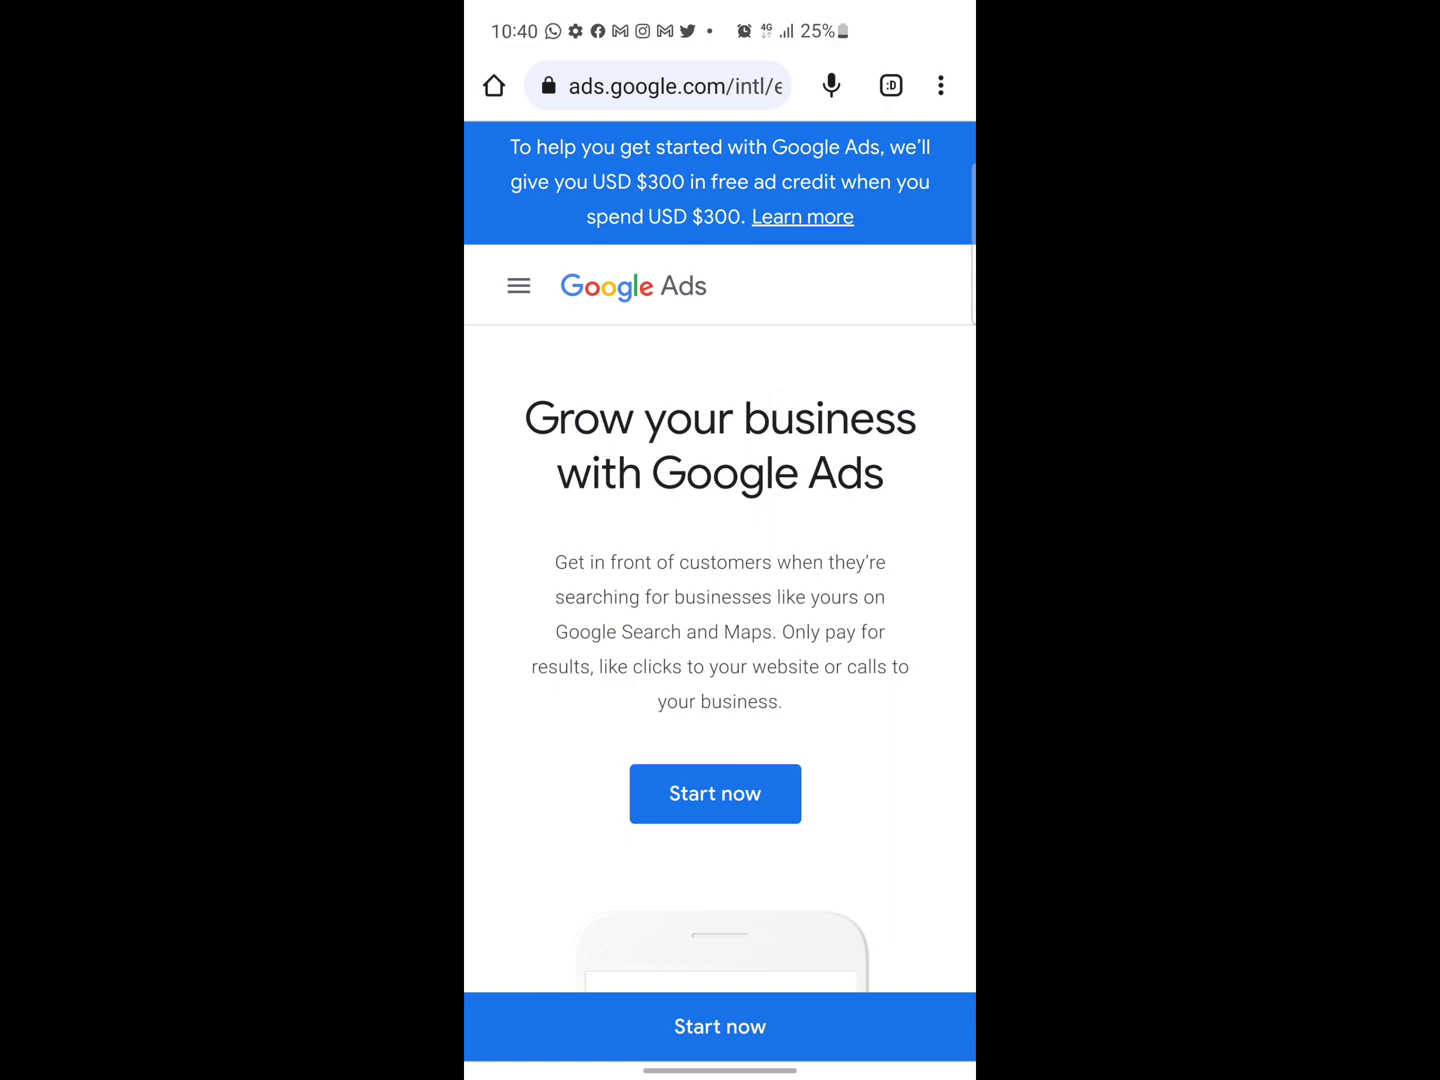
# Switch Chrome to Desktop site so Google Ads shows its full desktop layout.
pyautogui.click(940, 84)
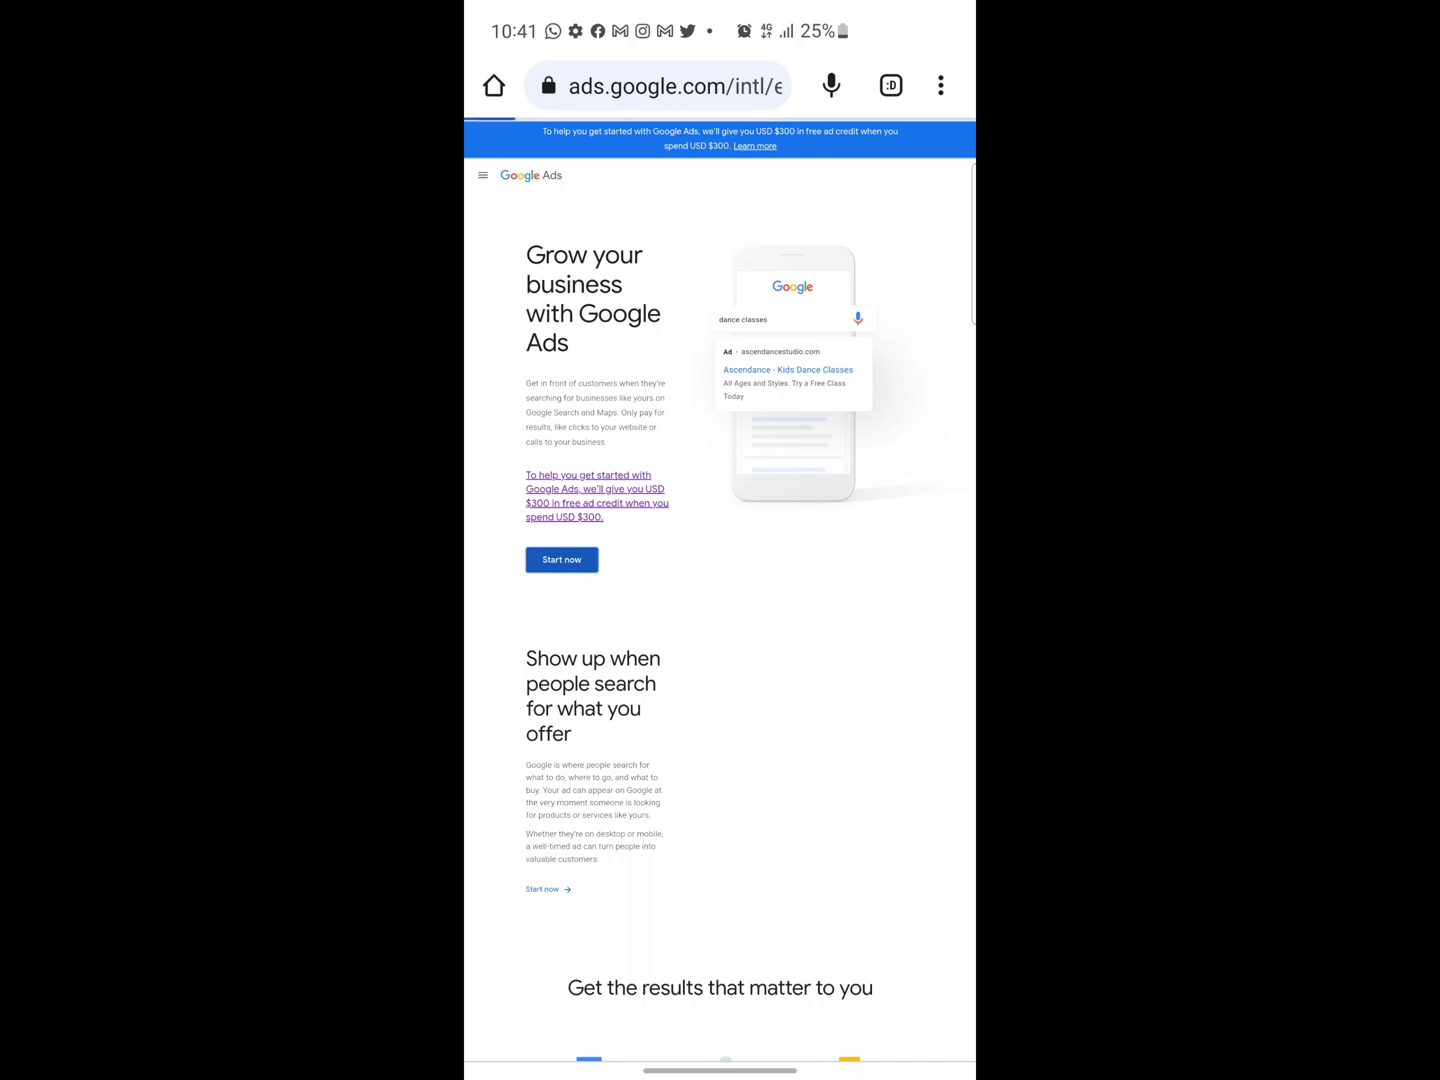
# Choose Start now to reach the account chooser and verify Desktop site remains ticked.
pyautogui.click(560, 560)
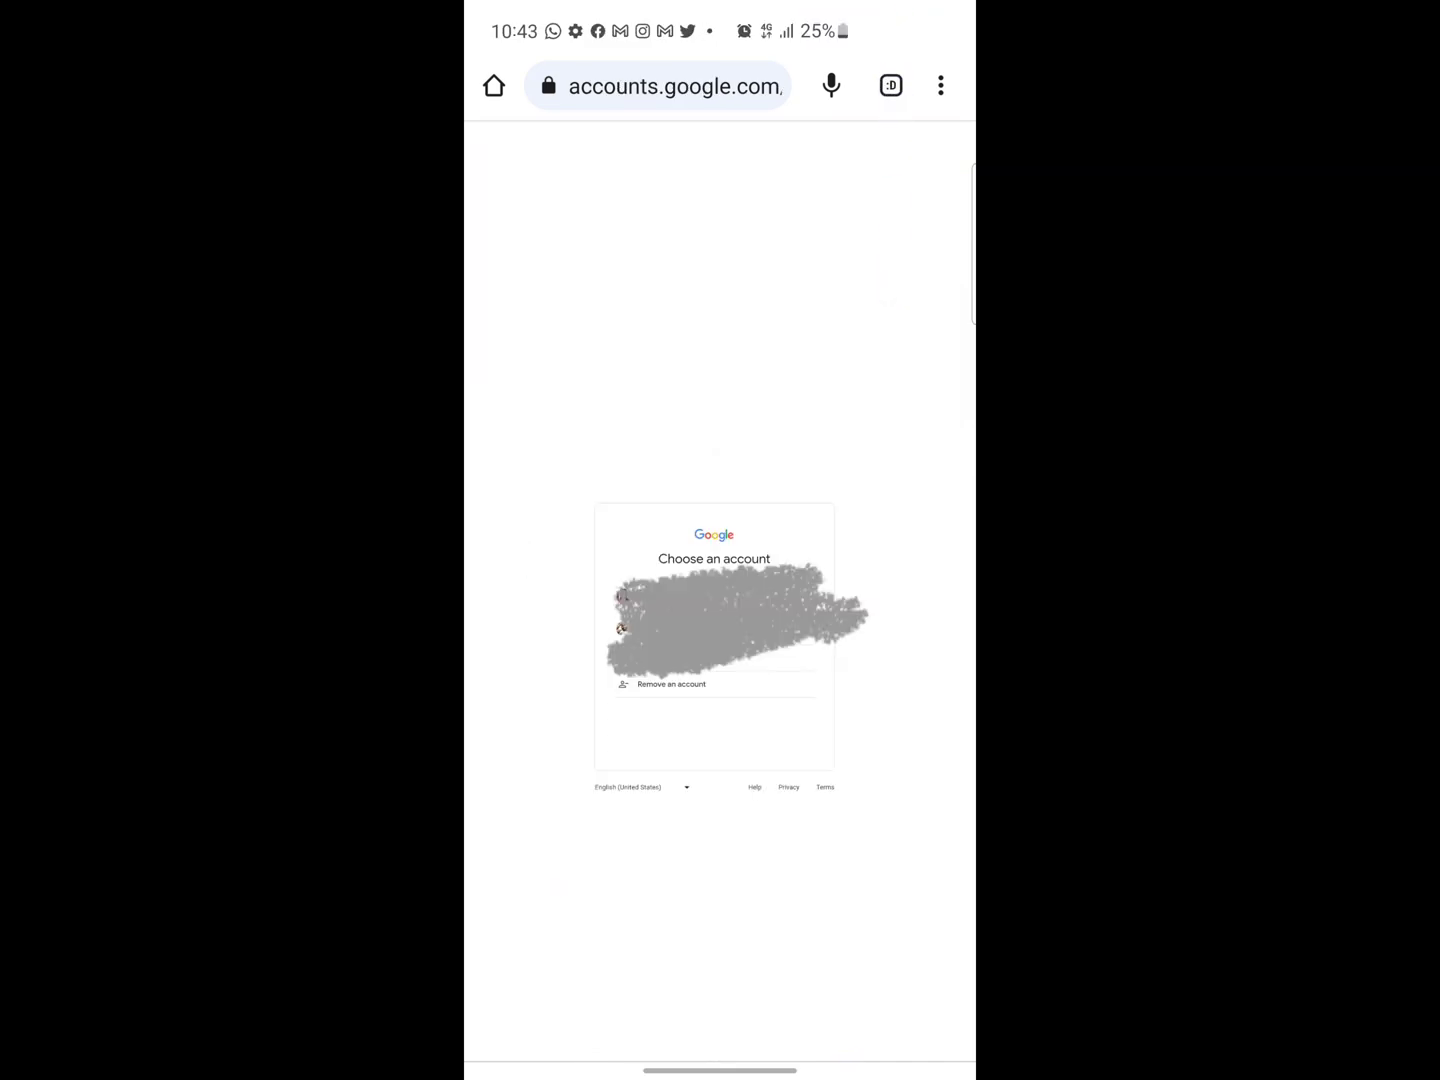
pyautogui.click(940, 84)
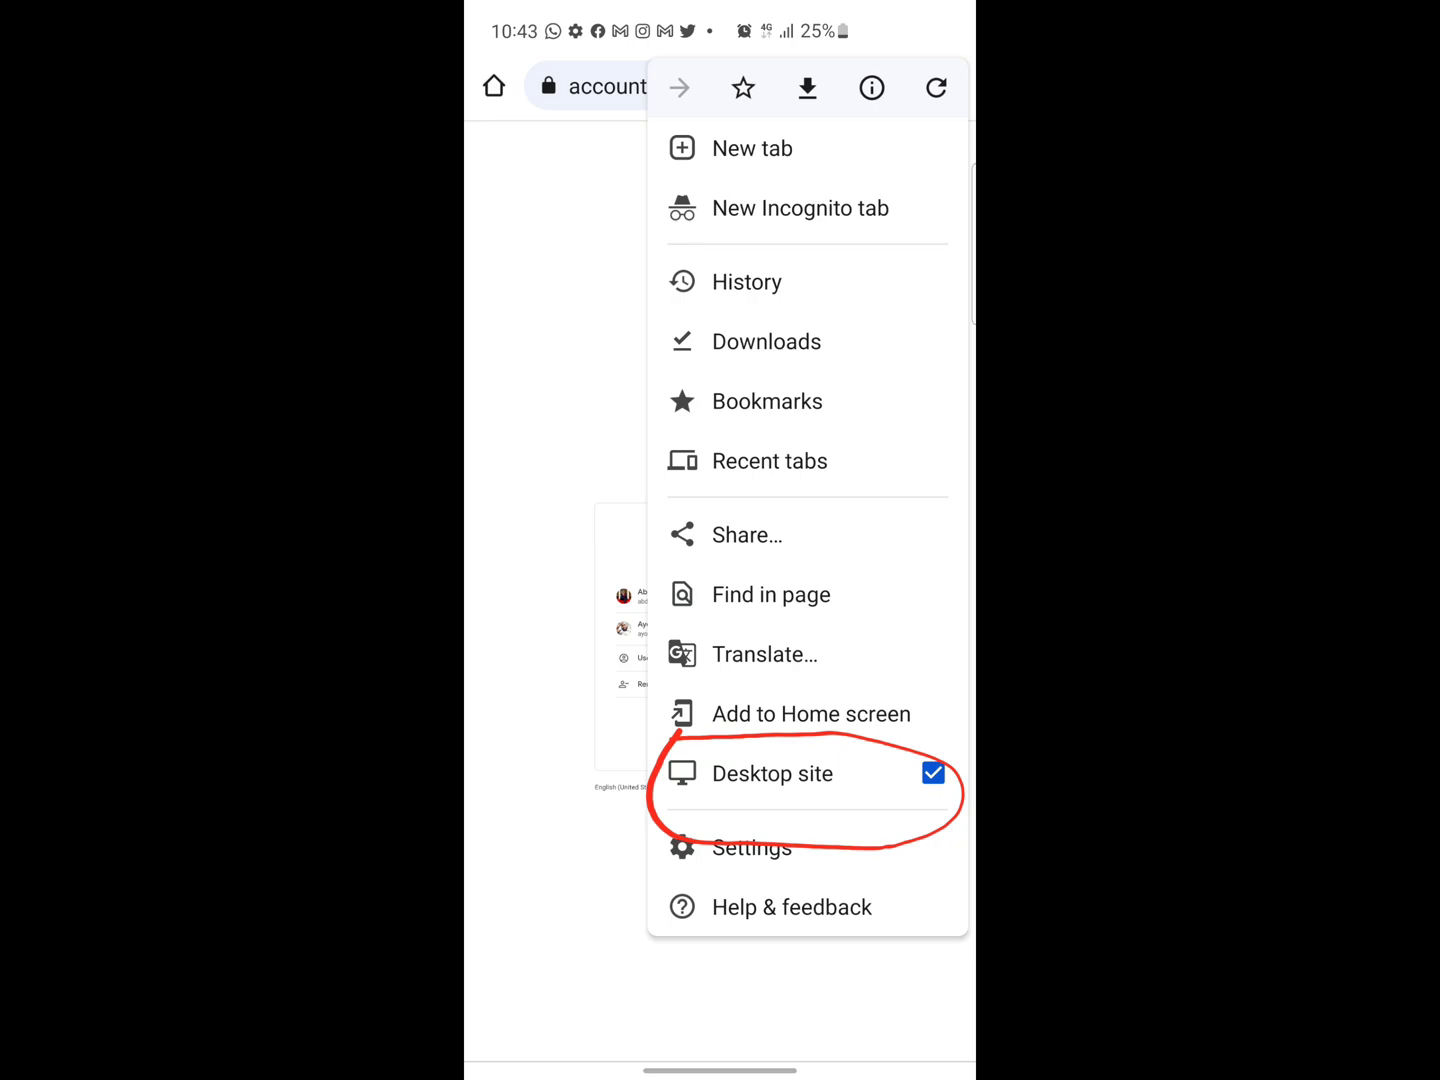
# Dismiss the browser options to return to the 'Choose an account' page.
pyautogui.click(770, 772)
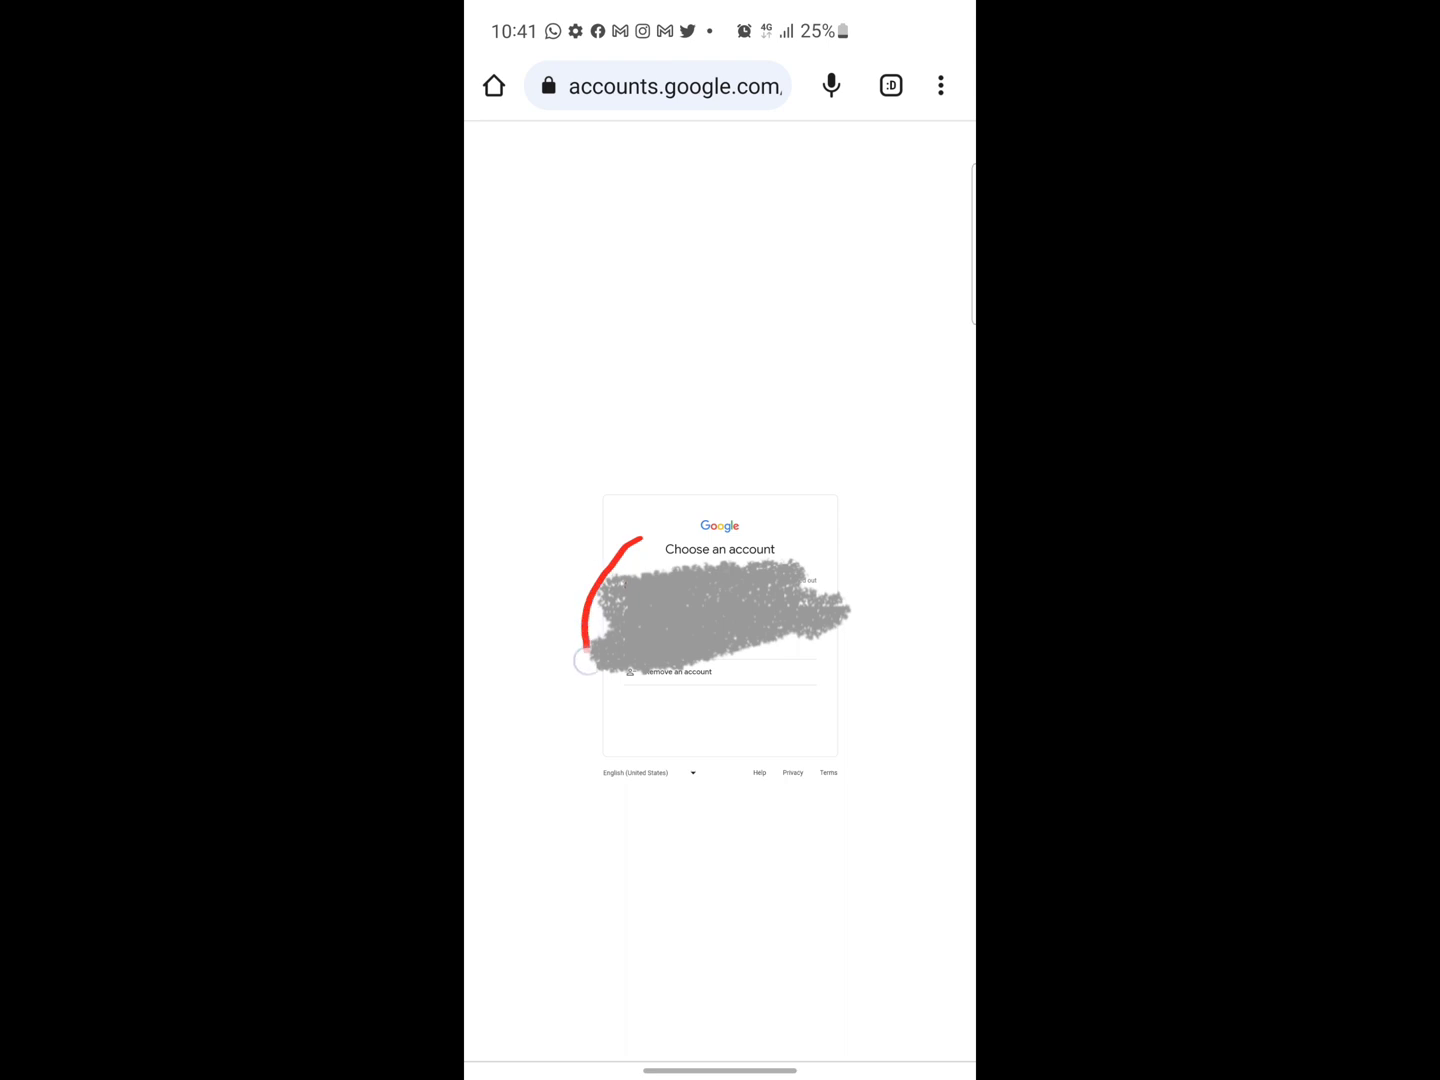